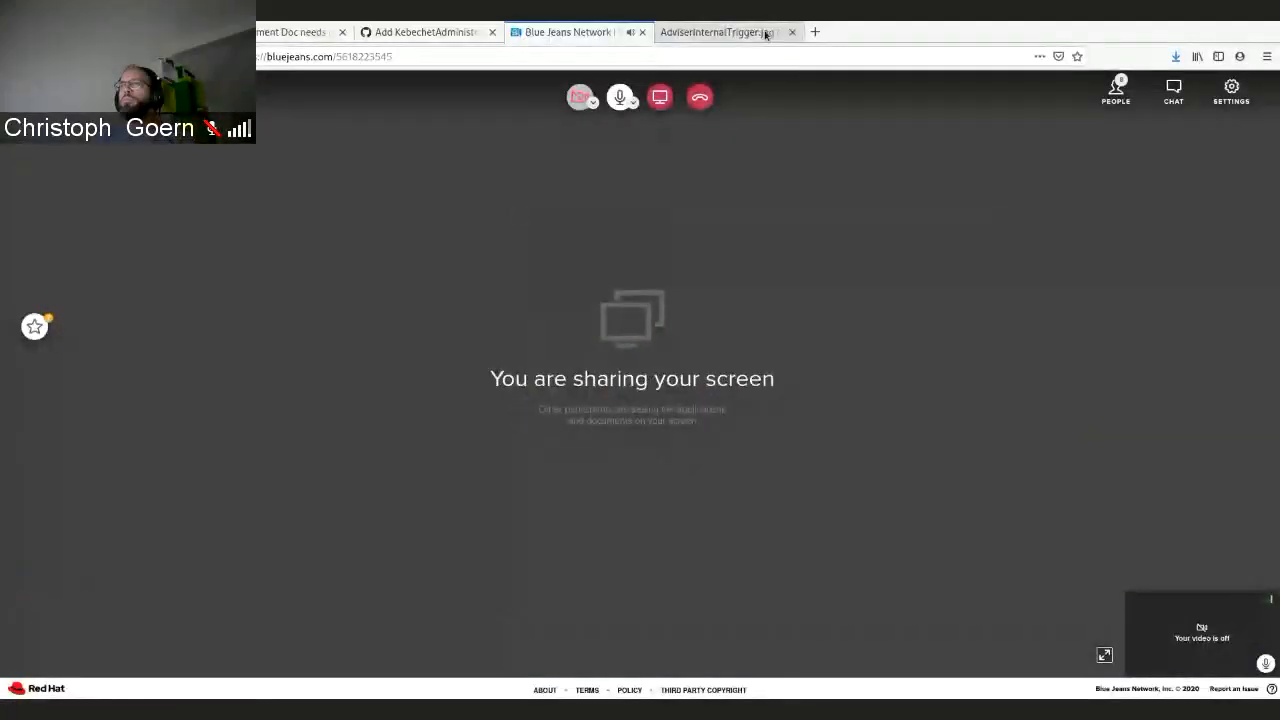
Step: Show the AdviserInternalTrigger.jpg diagram in place of the BlueJeans meeting page
{"action": "left_click", "coordinate": [716, 32]}
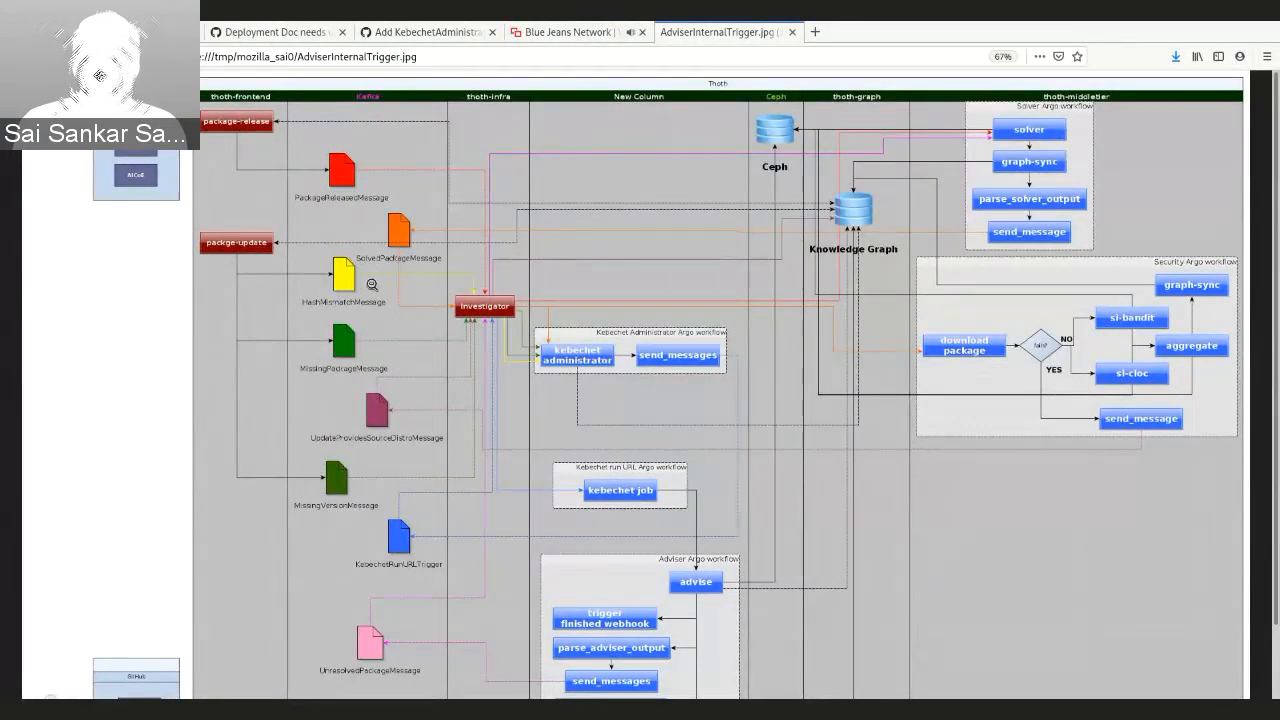
{"action": "mouse_move", "coordinate": [392, 330]}
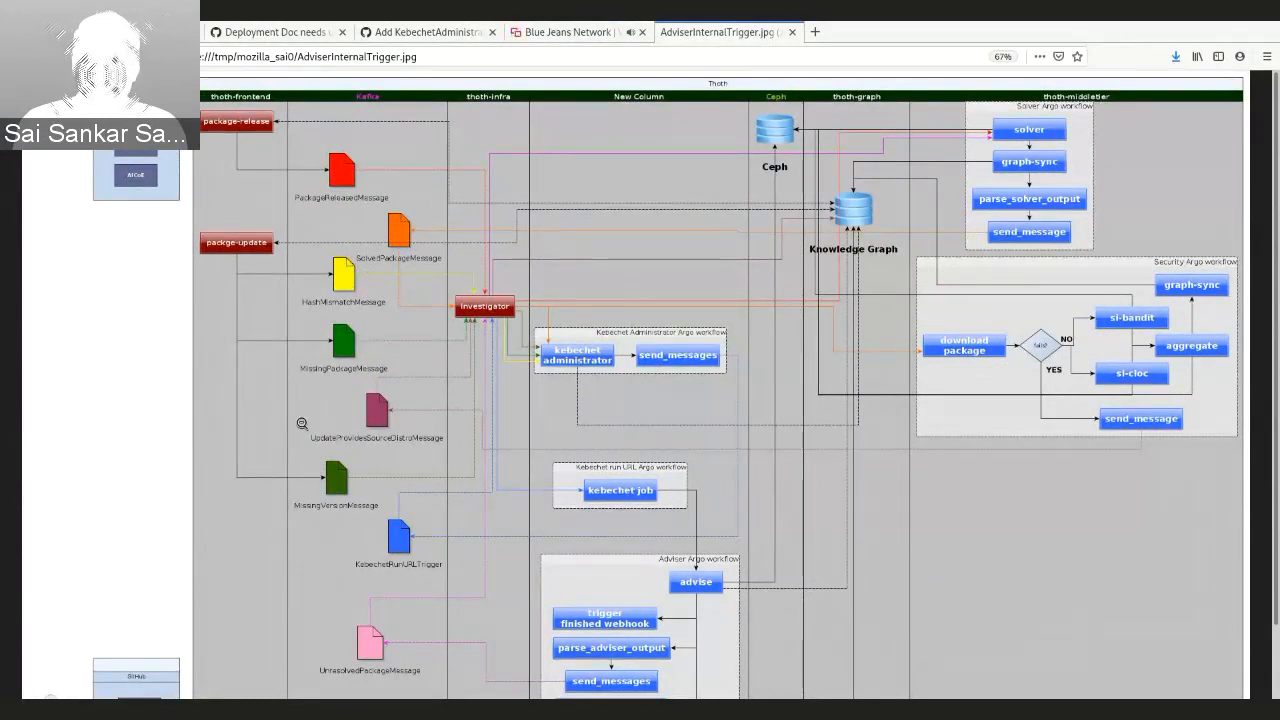
{"action": "mouse_move", "coordinate": [372, 388]}
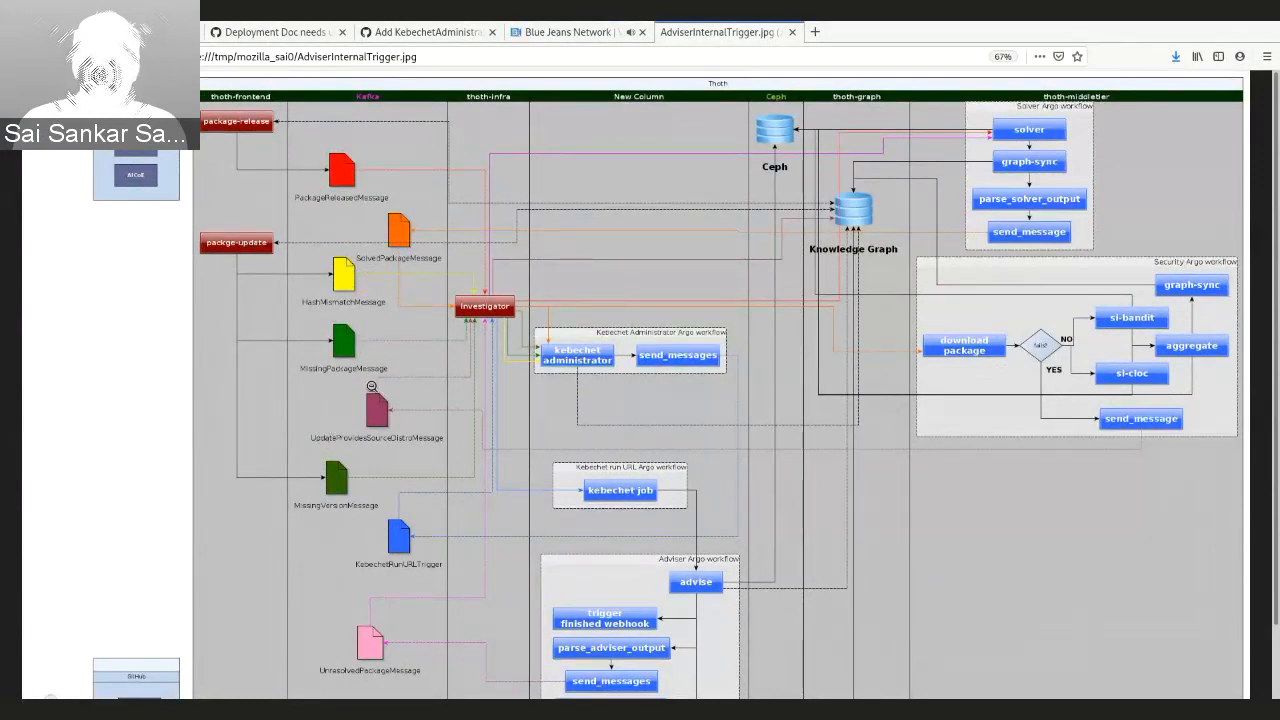
{"action": "mouse_move", "coordinate": [338, 518]}
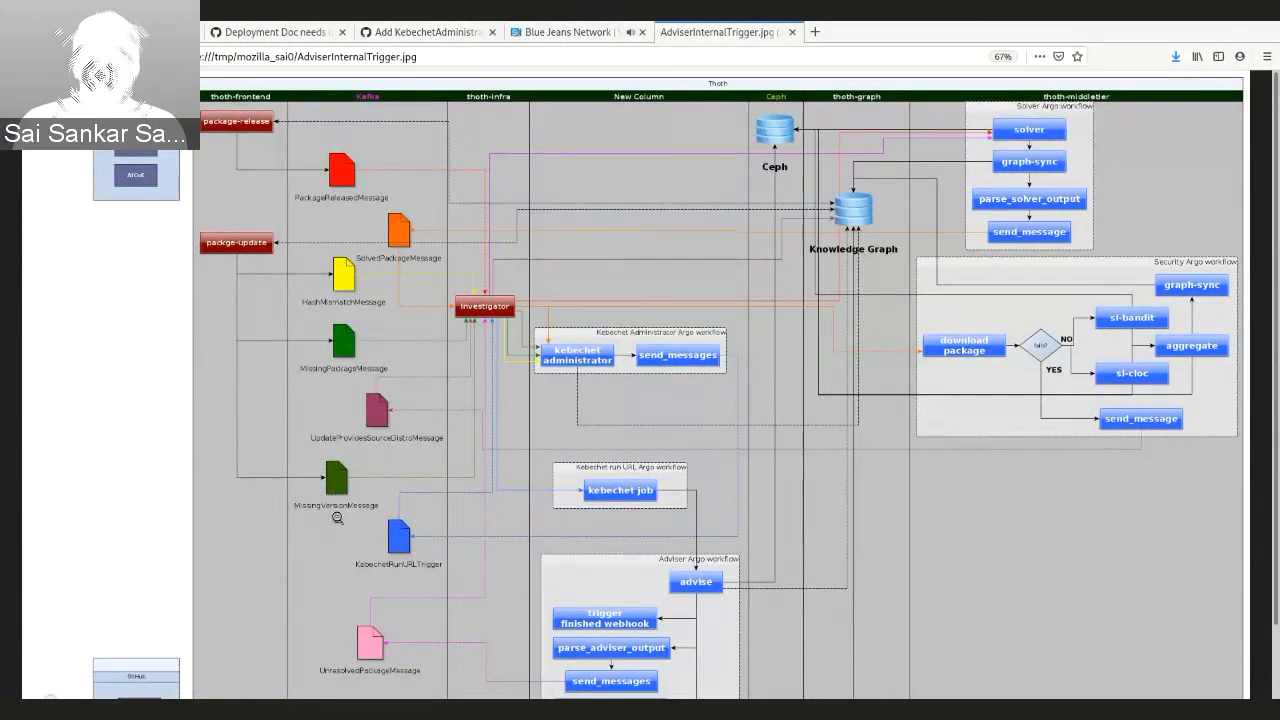
{"action": "mouse_move", "coordinate": [380, 548]}
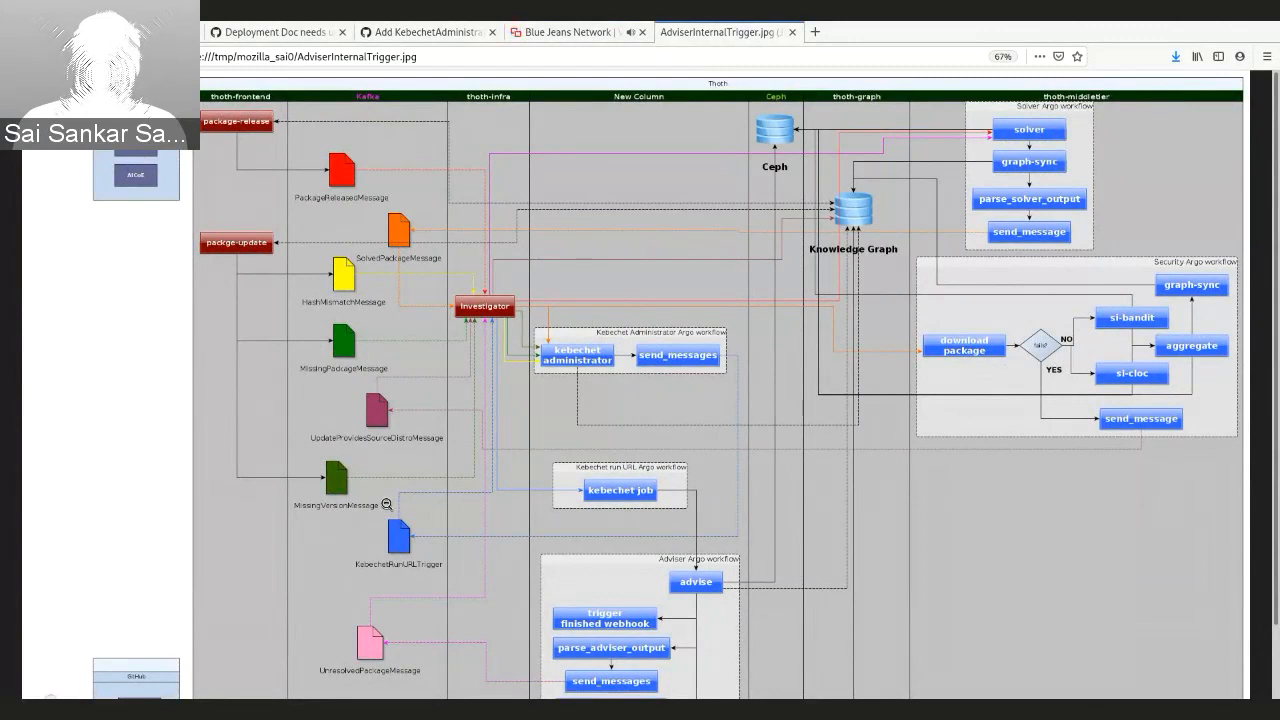
Step: Scroll down the diagram to reveal the Adviser workflow's kebechet-run-results and graph-sync steps
{"action": "scroll", "scroll_direction": "down", "scroll_amount": 3}
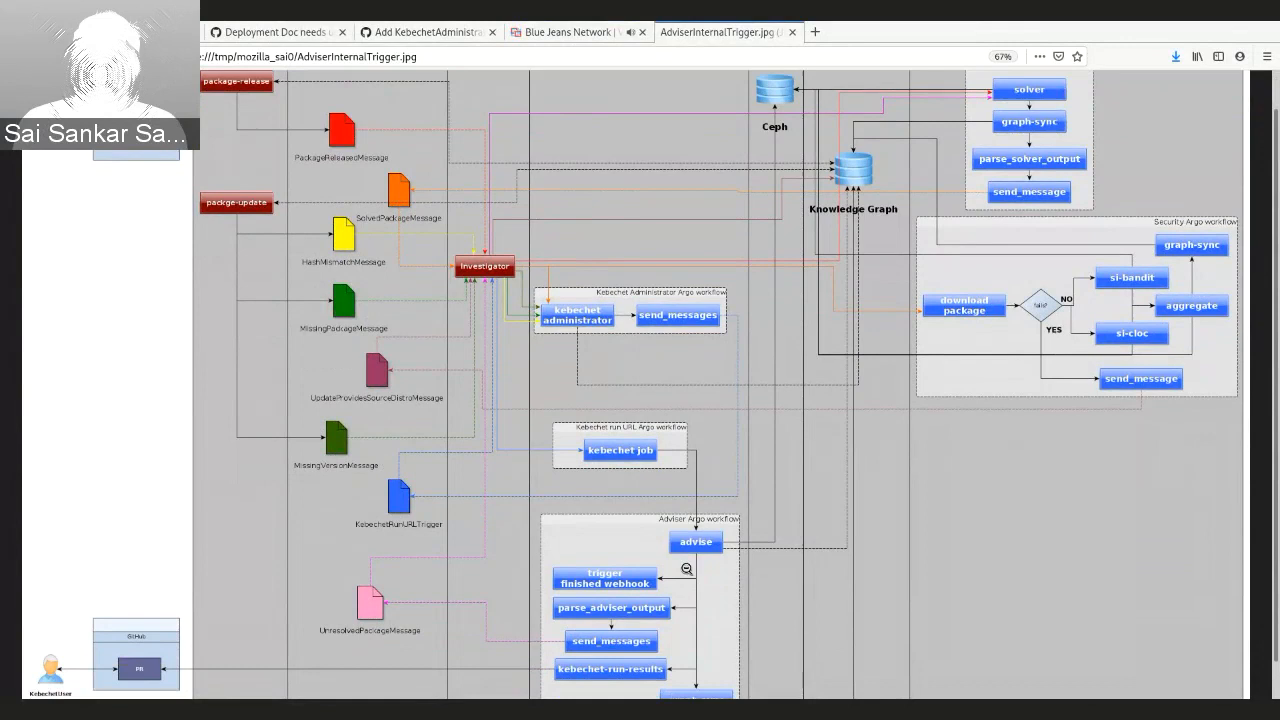
{"action": "scroll", "scroll_direction": "down", "scroll_amount": 3}
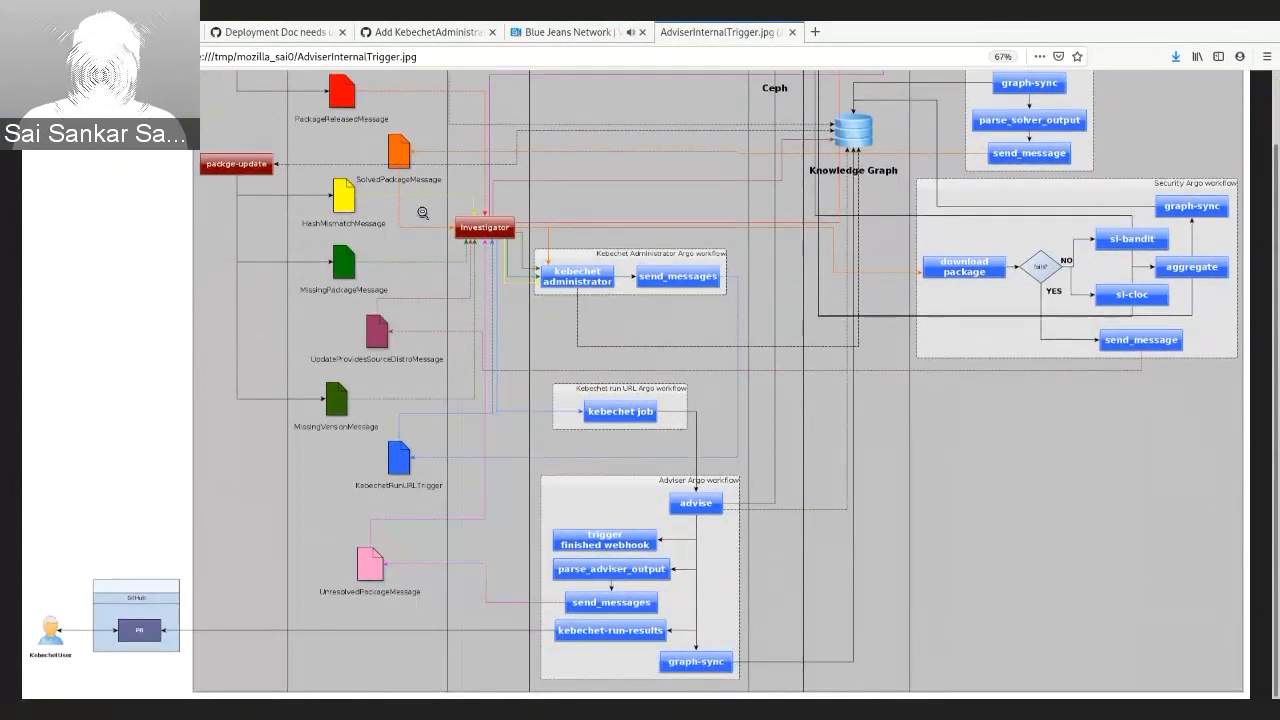
{"action": "mouse_move", "coordinate": [484, 454]}
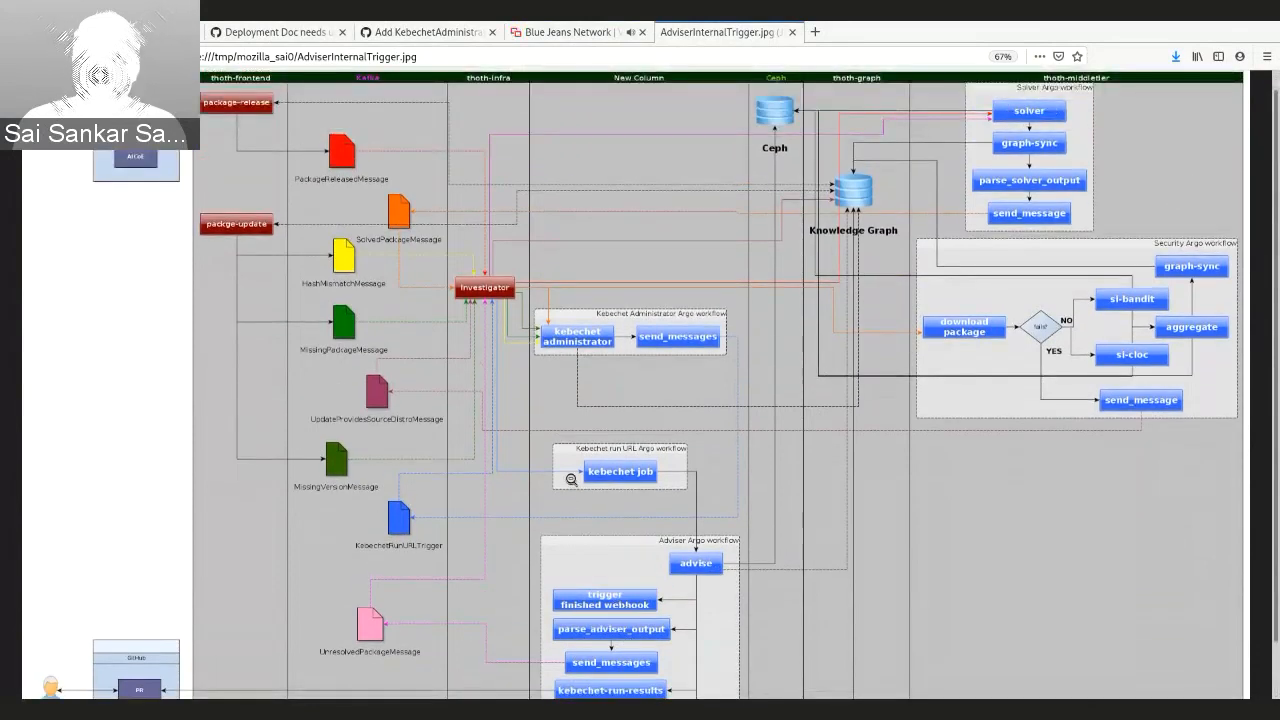
{"action": "scroll", "scroll_direction": "down", "scroll_amount": 3}
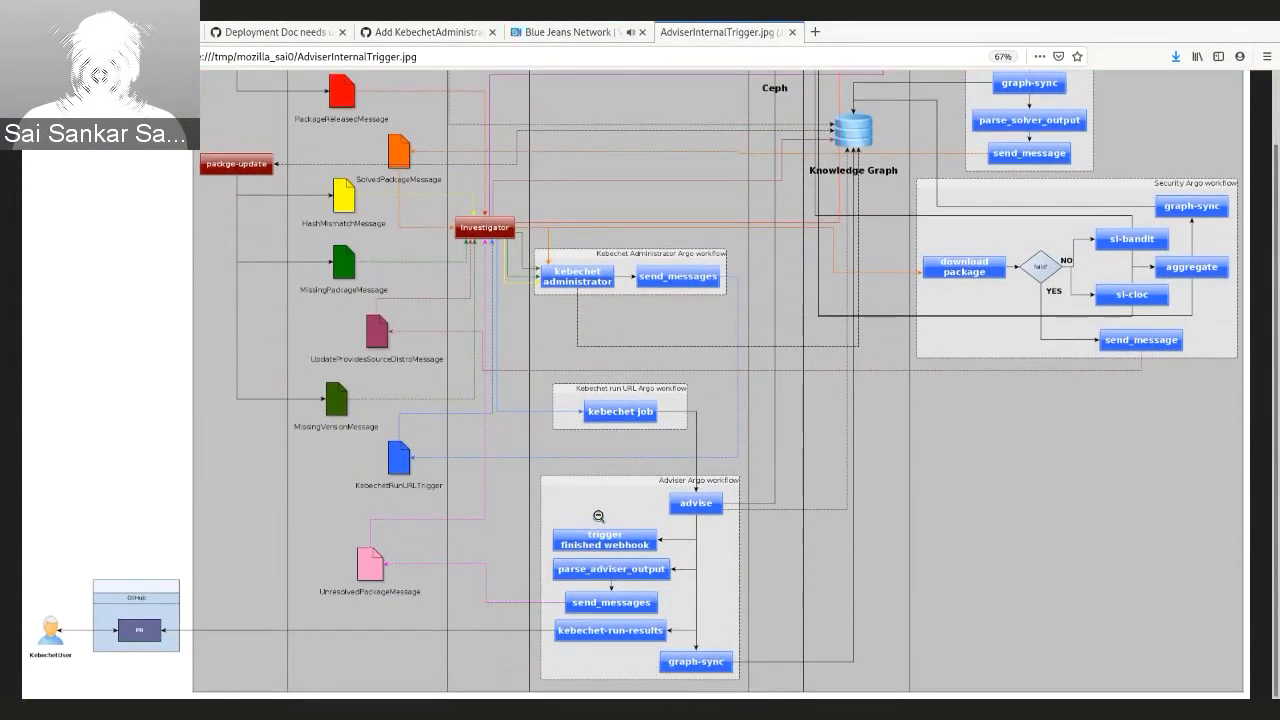
{"action": "scroll", "scroll_direction": "down", "scroll_amount": 3}
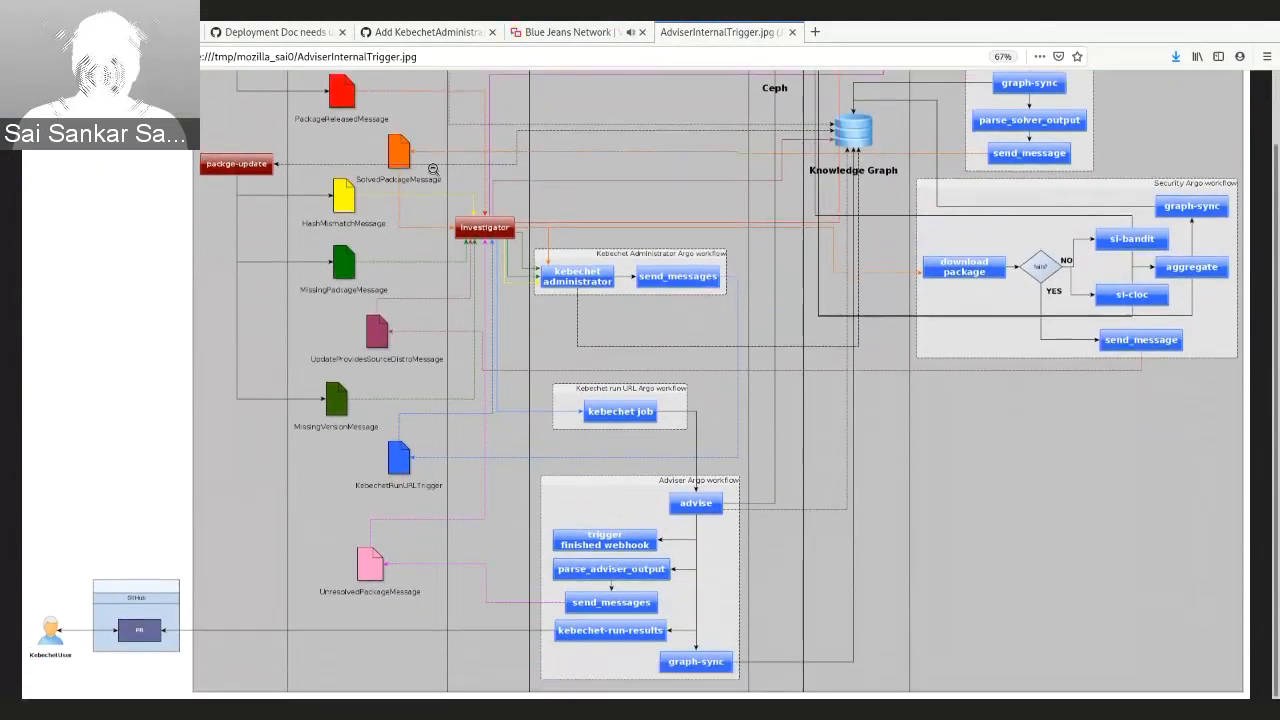
{"action": "mouse_move", "coordinate": [638, 444]}
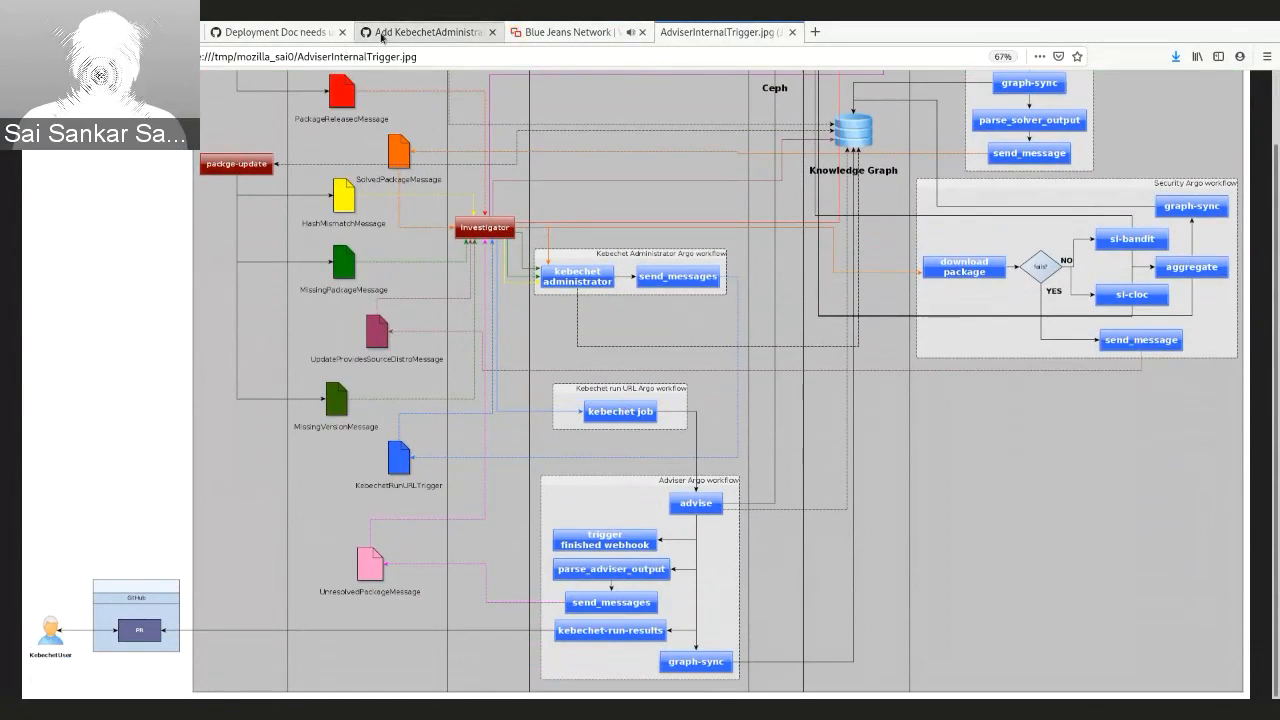
{"action": "left_click", "coordinate": [424, 32]}
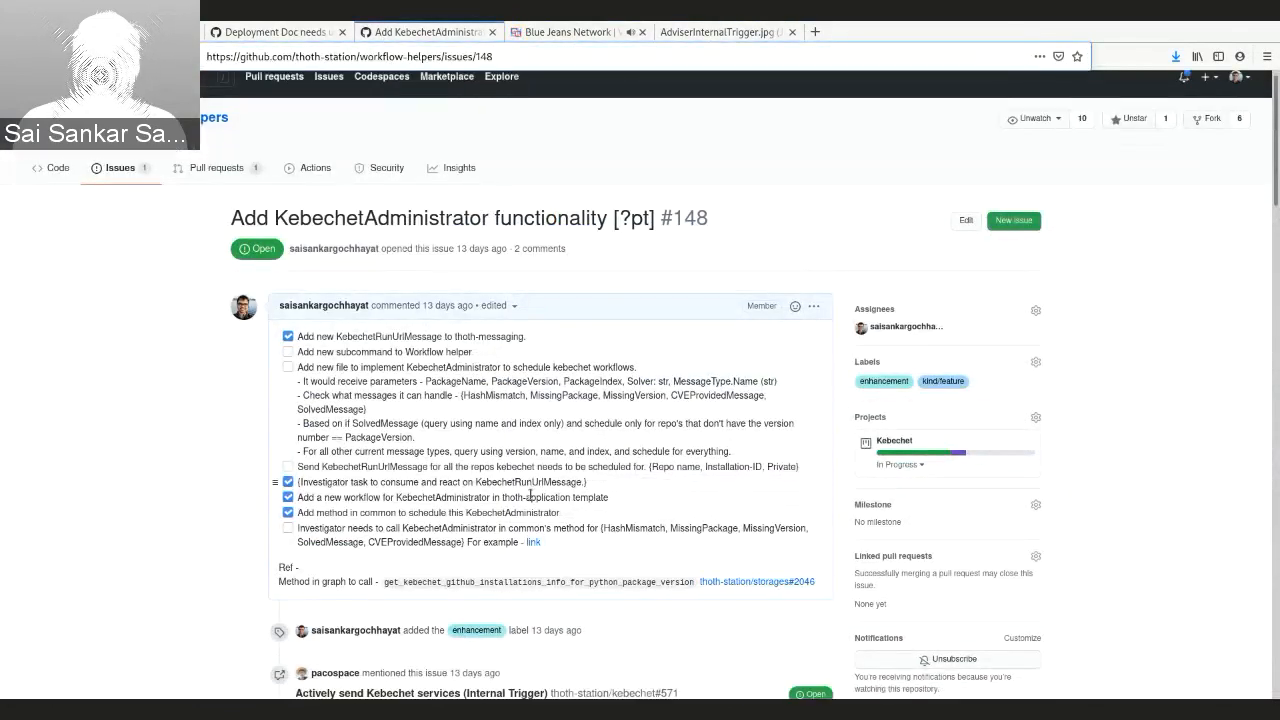
{"action": "scroll", "scroll_direction": "down", "scroll_amount": 3}
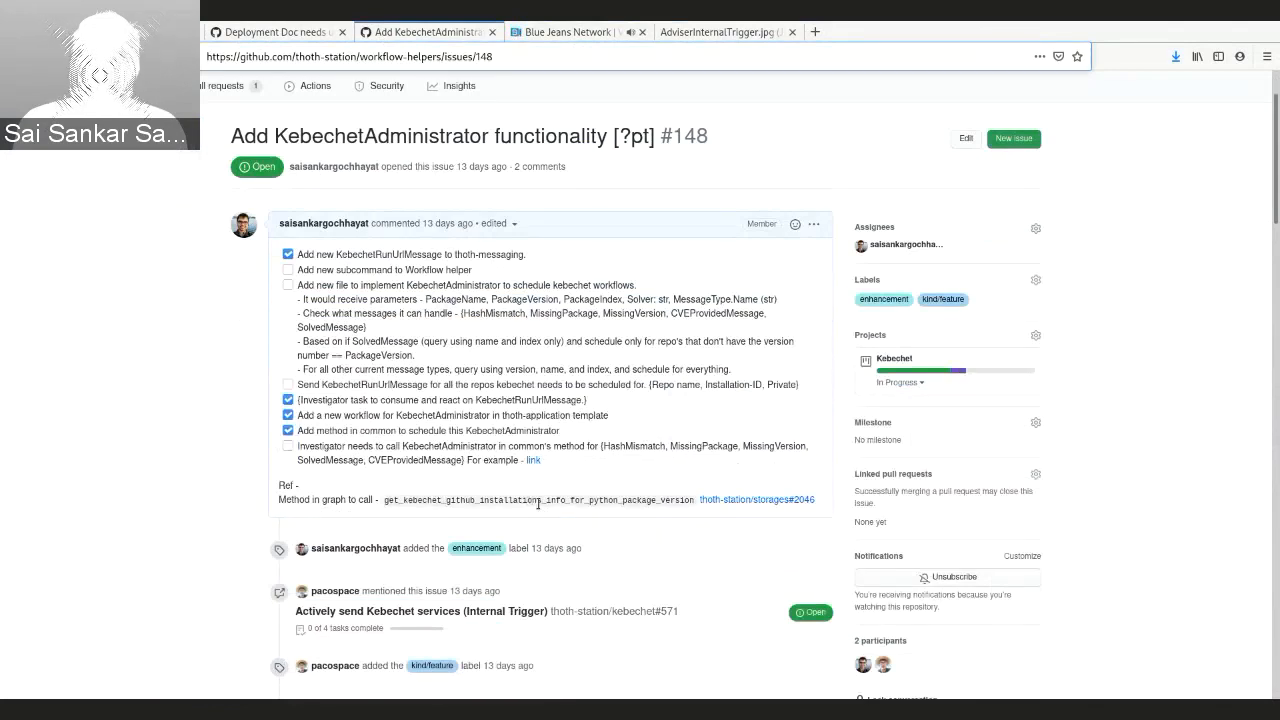
{"action": "mouse_move", "coordinate": [524, 500]}
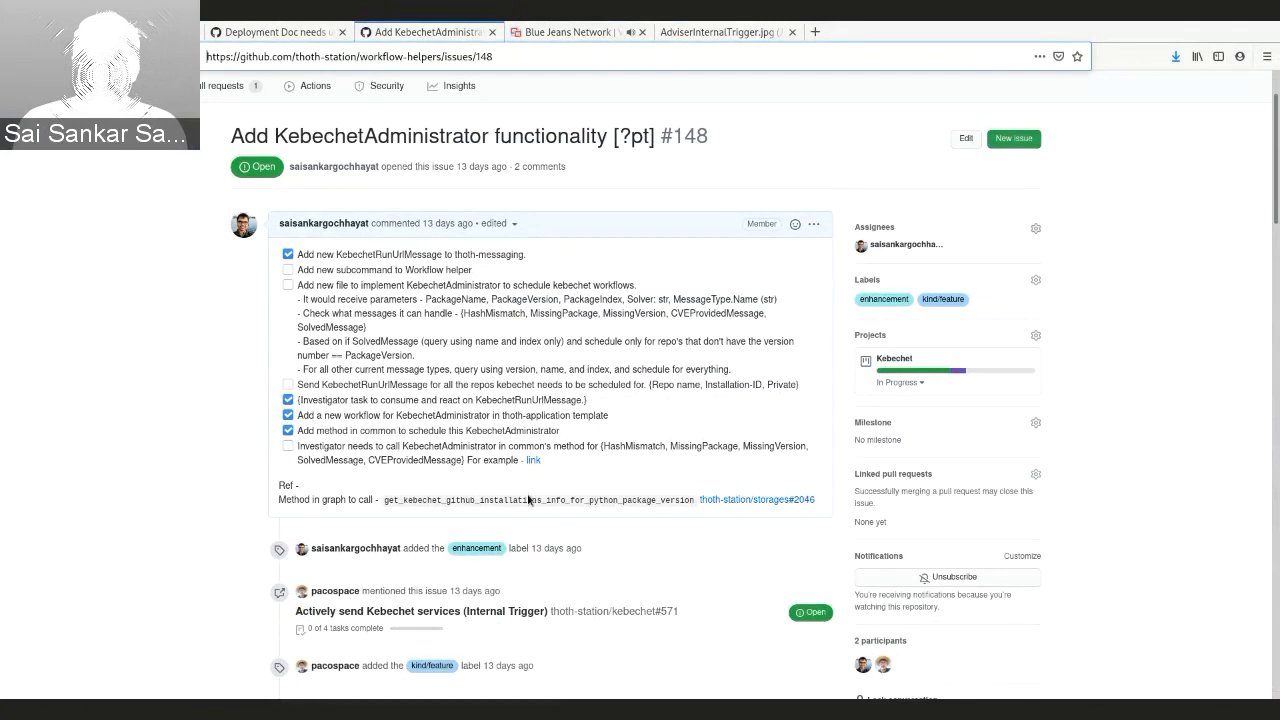
{"action": "mouse_move", "coordinate": [504, 492]}
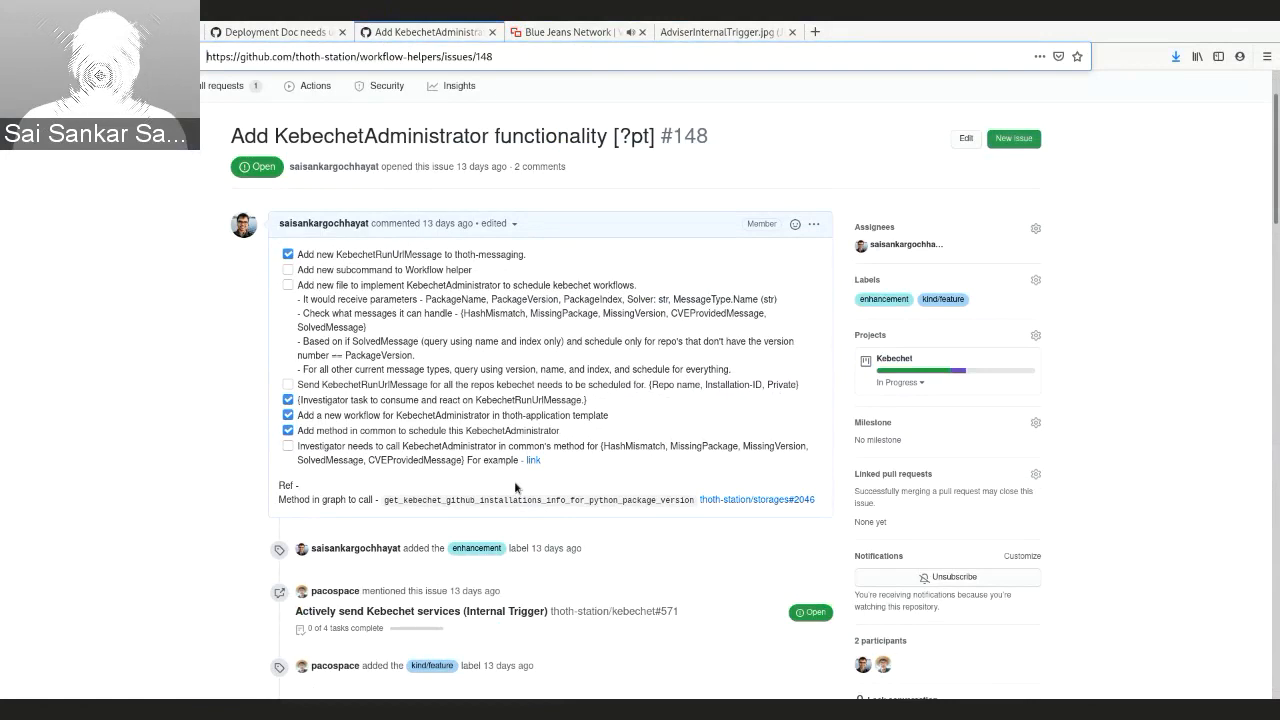
{"action": "left_click", "coordinate": [576, 32]}
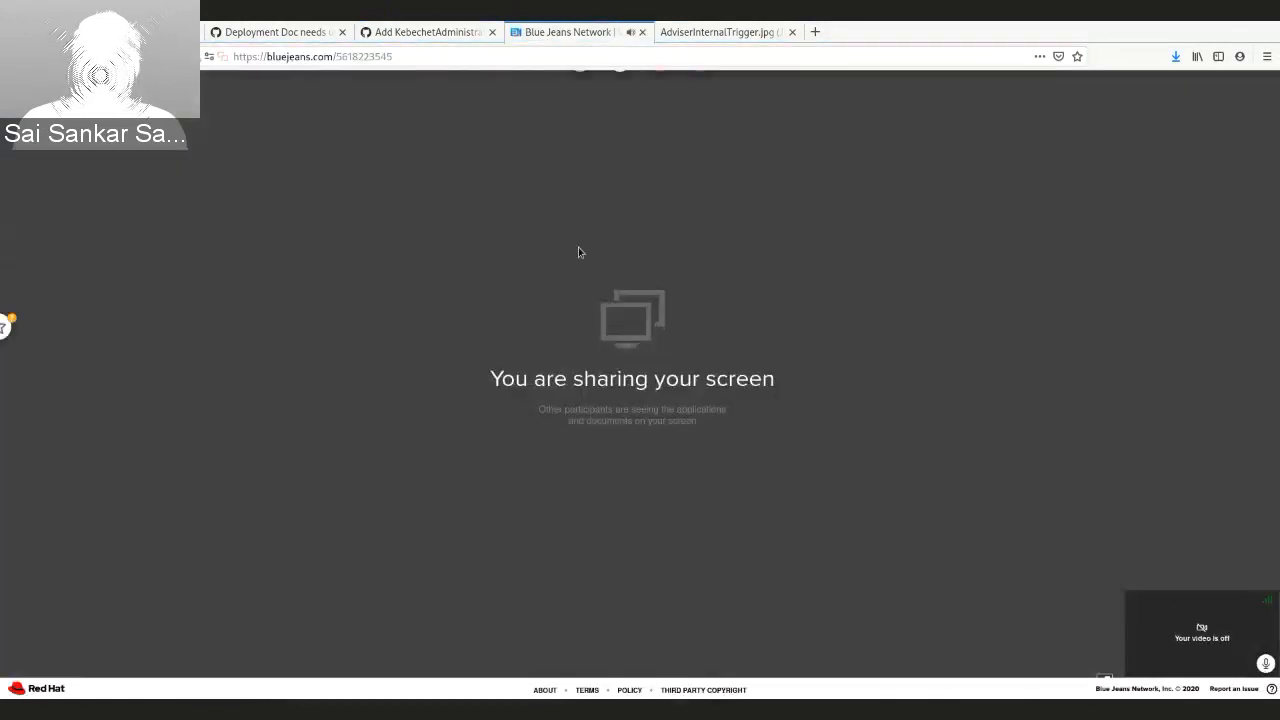
{"action": "left_click", "coordinate": [718, 32]}
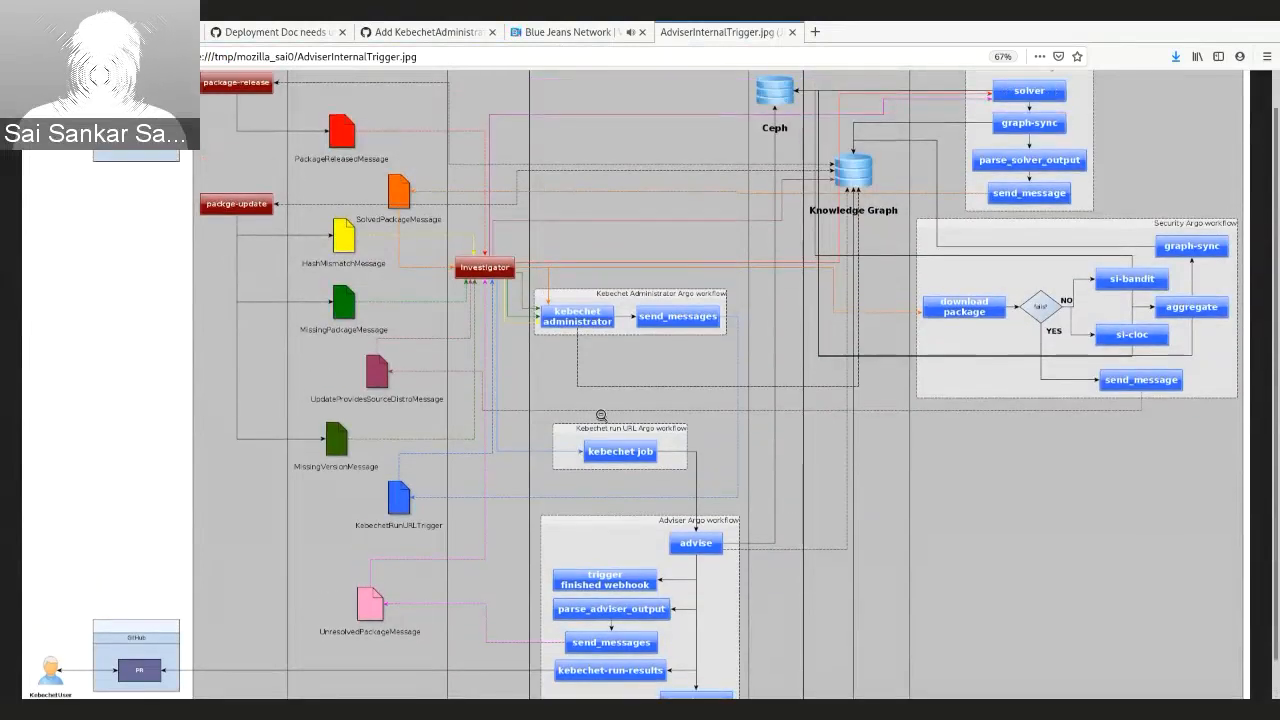
Step: Finish reviewing the diagram and return to the BlueJeans screen-sharing meeting page
{"action": "scroll", "scroll_direction": "down", "scroll_amount": 3}
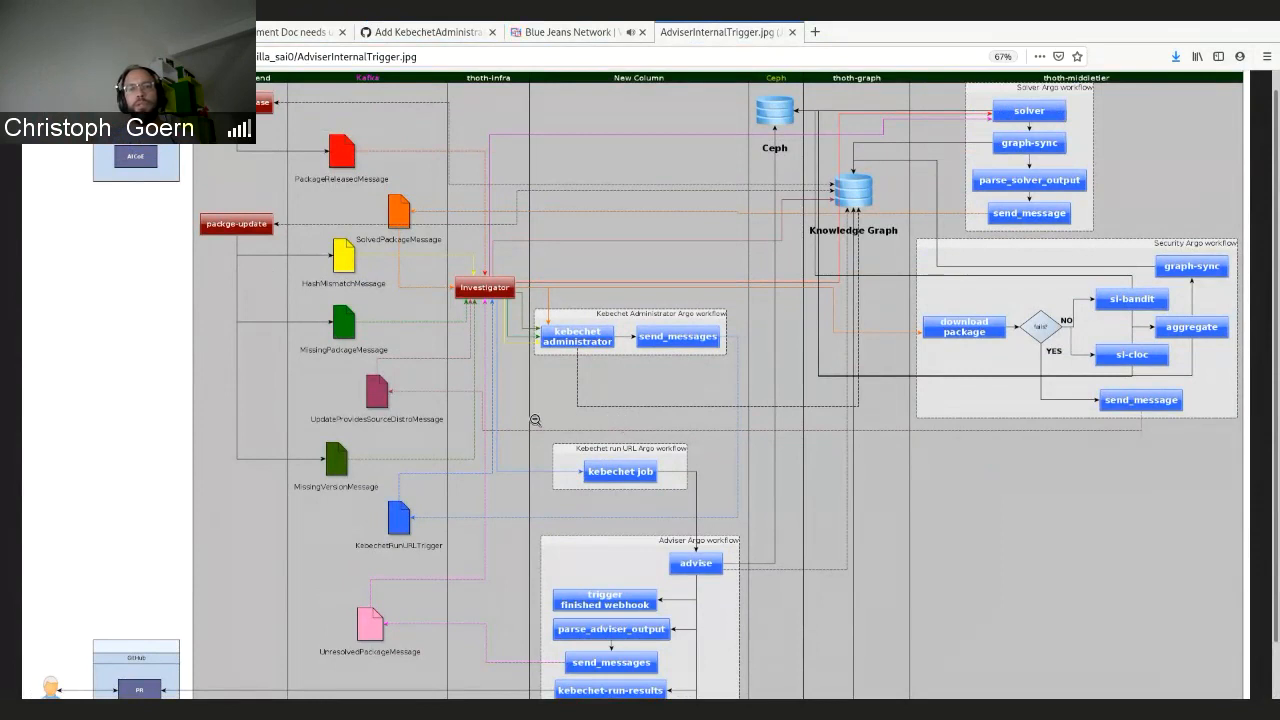
{"action": "mouse_move", "coordinate": [564, 368]}
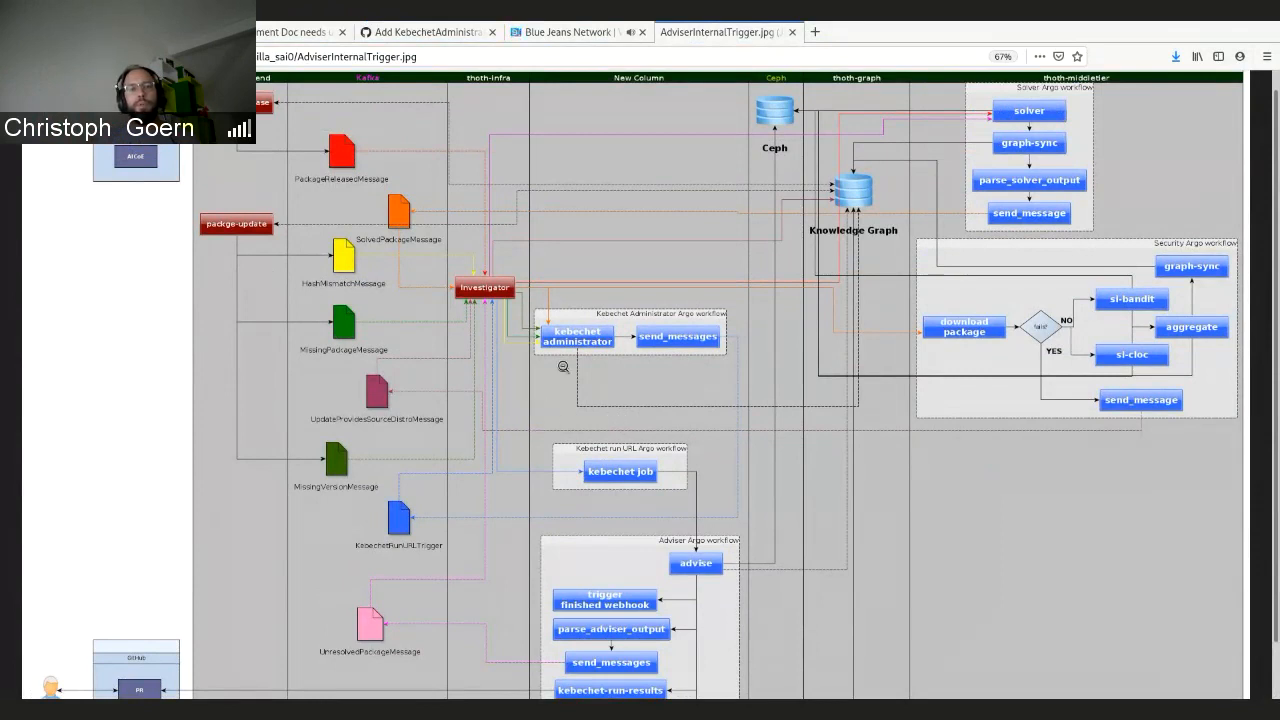
{"action": "mouse_move", "coordinate": [508, 104]}
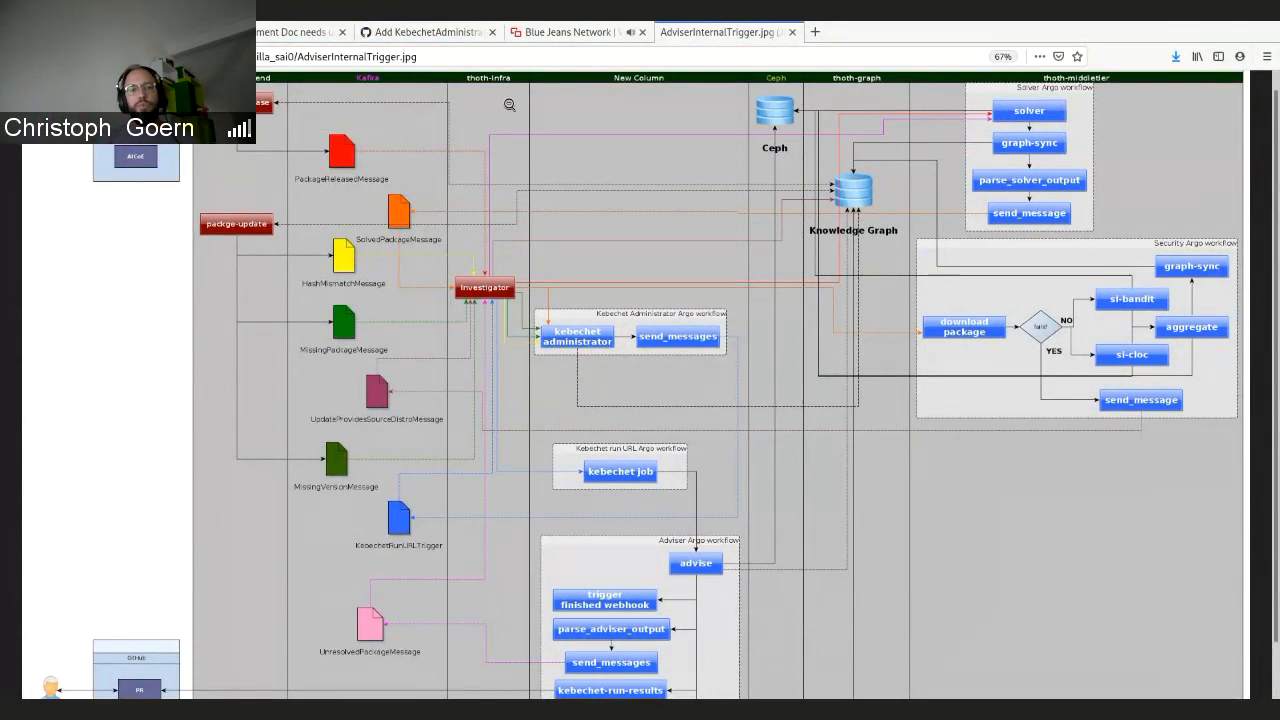
{"action": "mouse_move", "coordinate": [524, 136]}
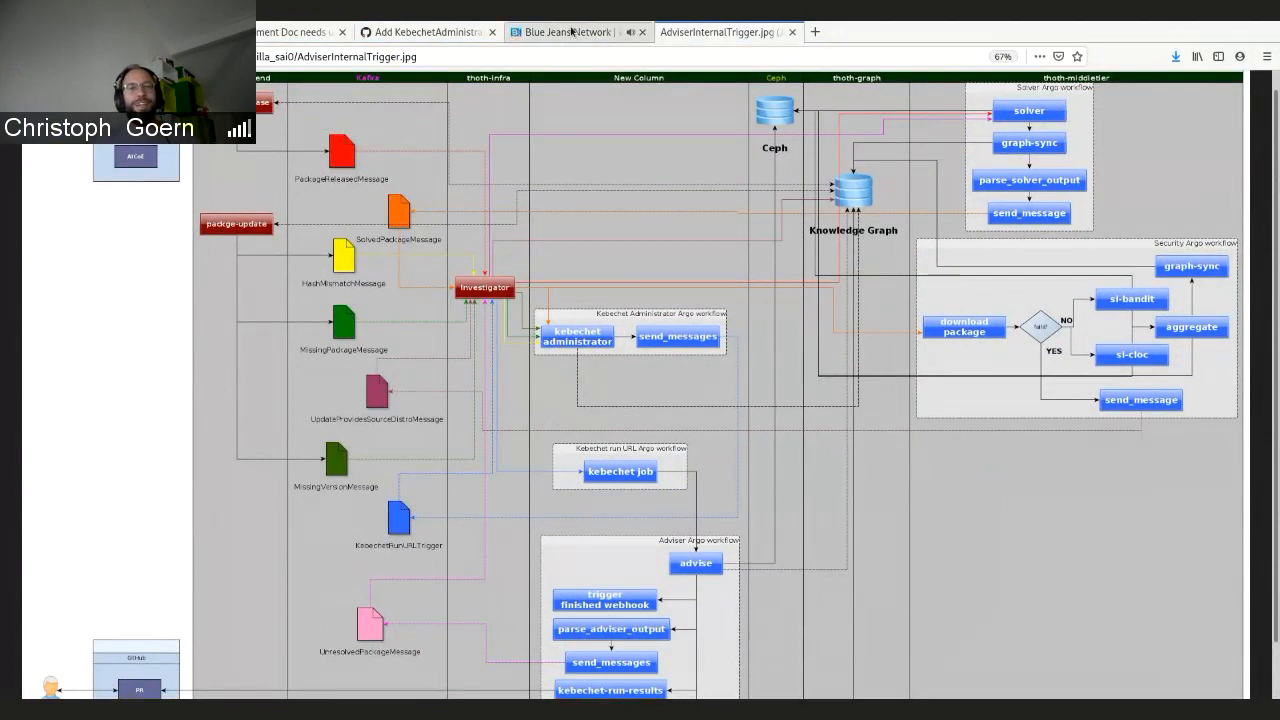
{"action": "left_click", "coordinate": [570, 32]}
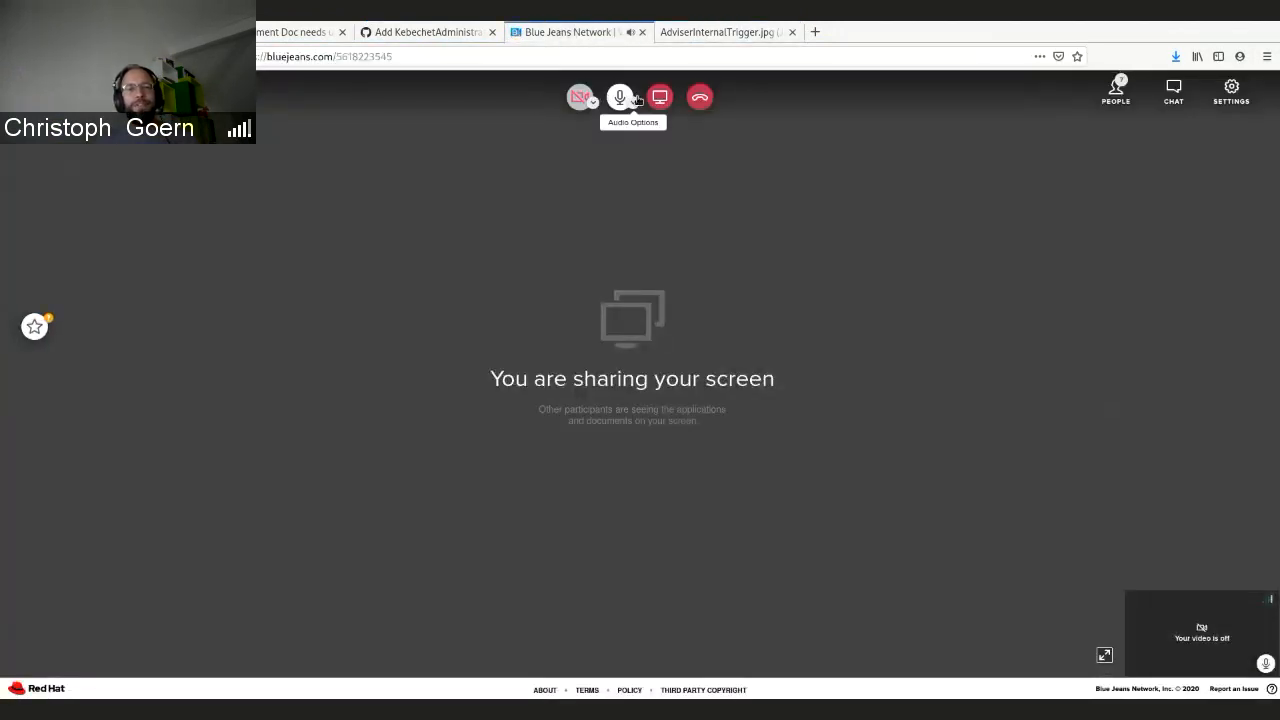